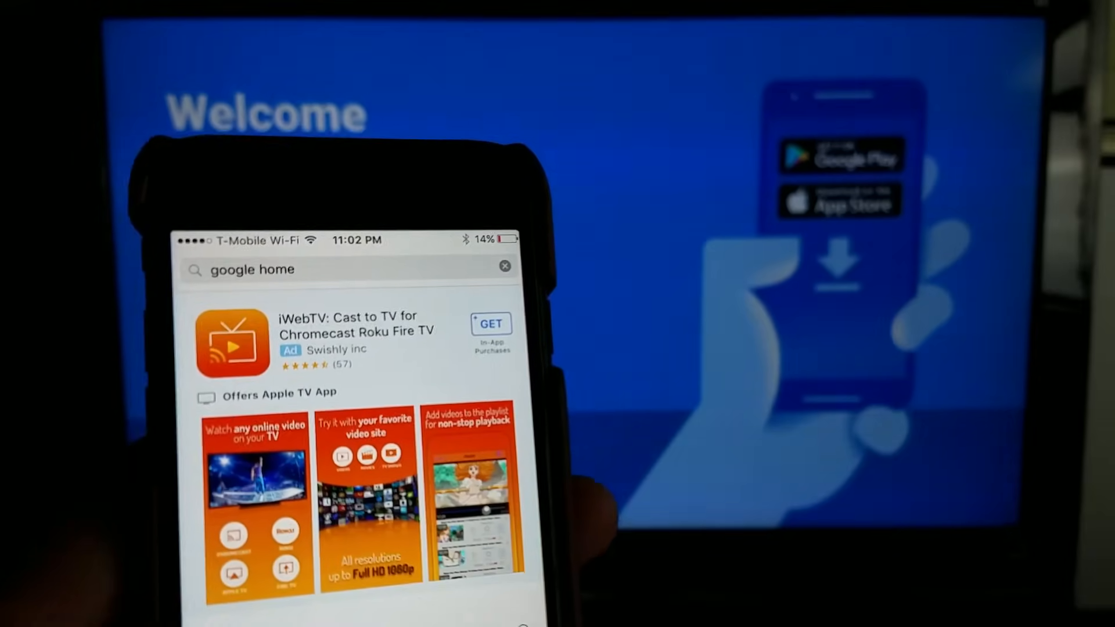
- Download the Google Home app from the App Store search results
scroll(down, 3)
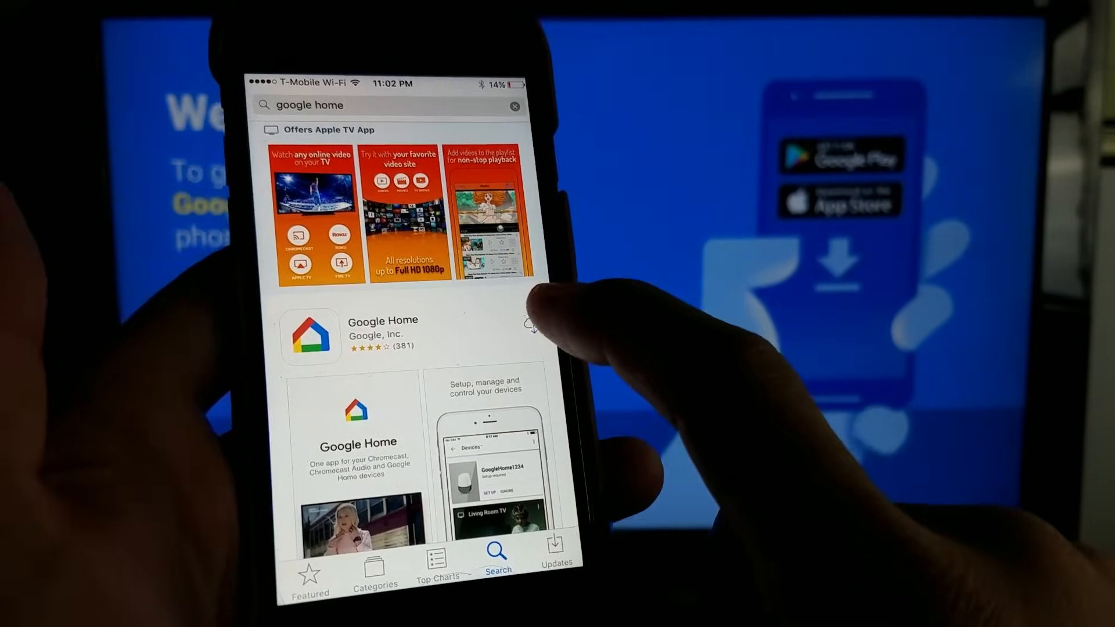
click(533, 328)
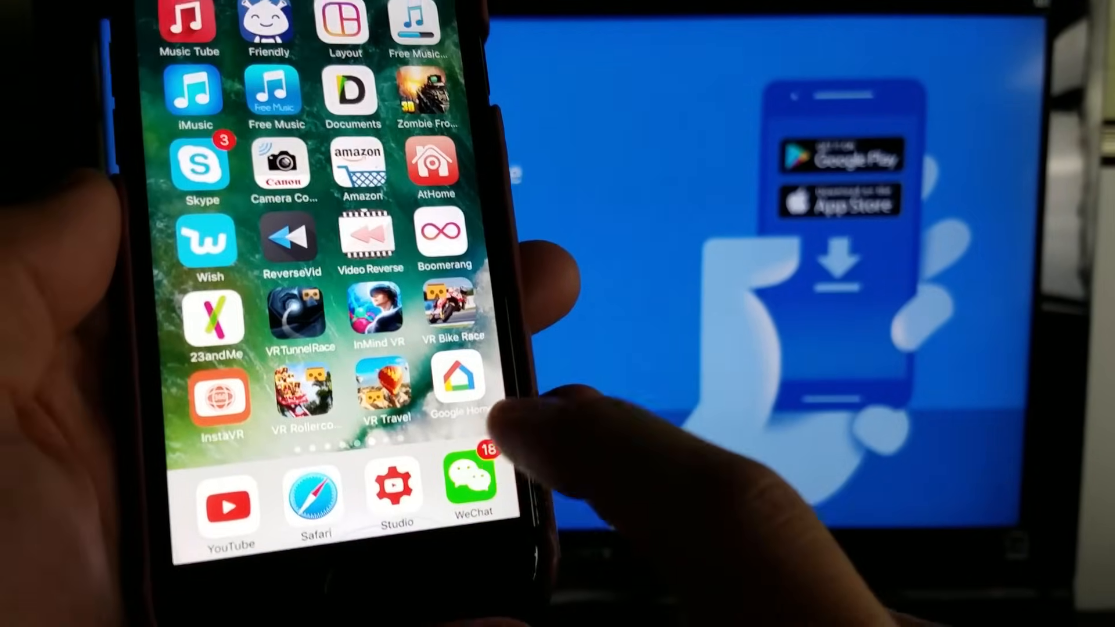
- Launch Google Home from the iPhone home screen to reach its welcome screen
click(459, 382)
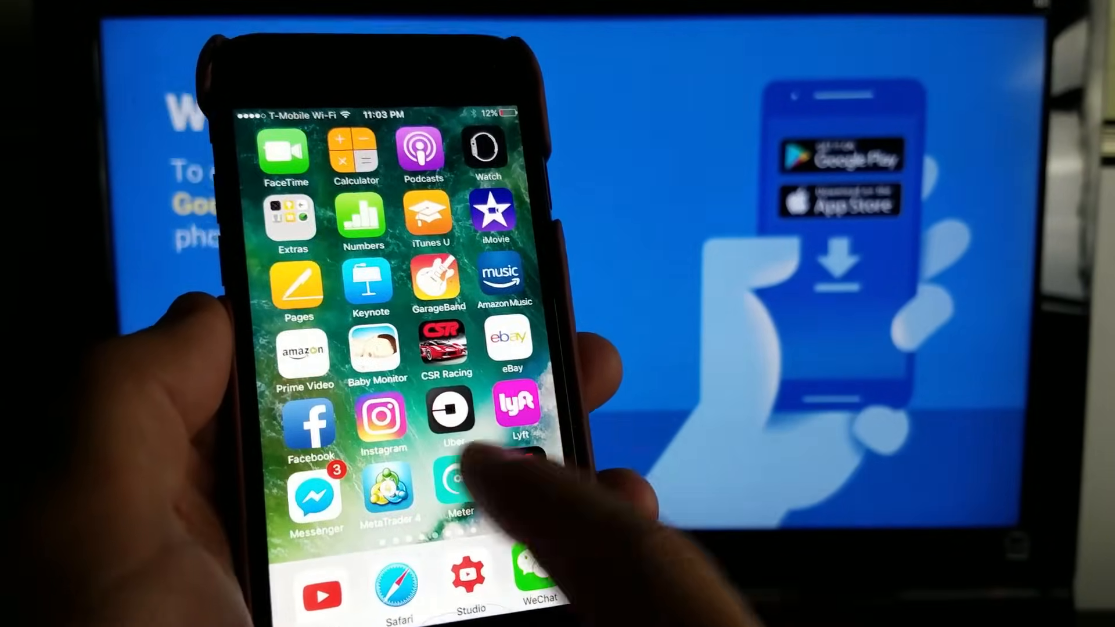
scroll(left, 3)
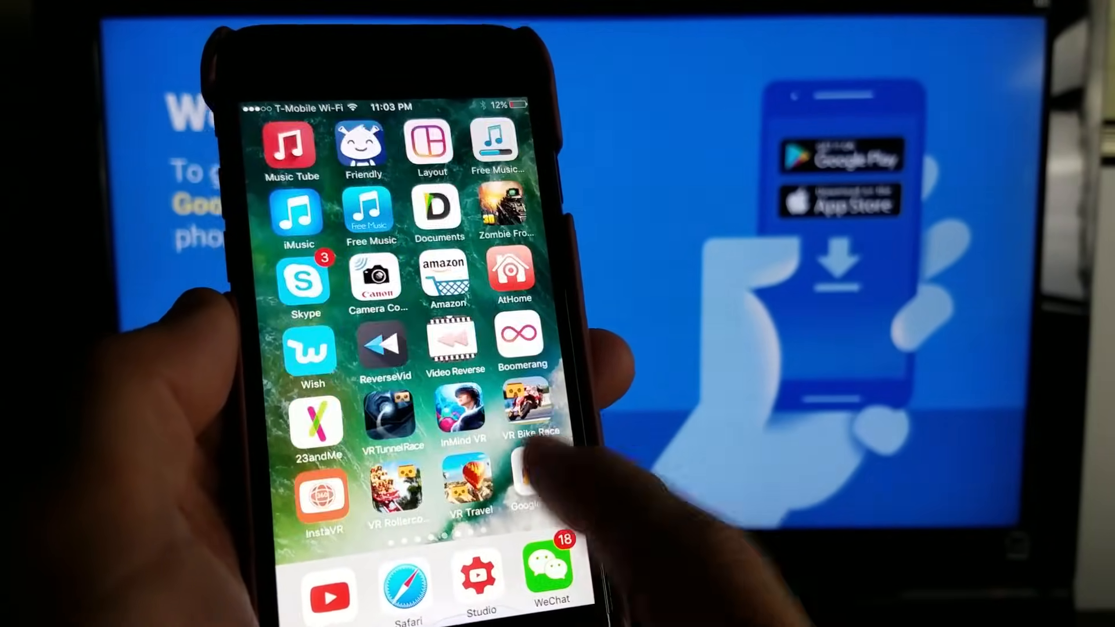
click(530, 483)
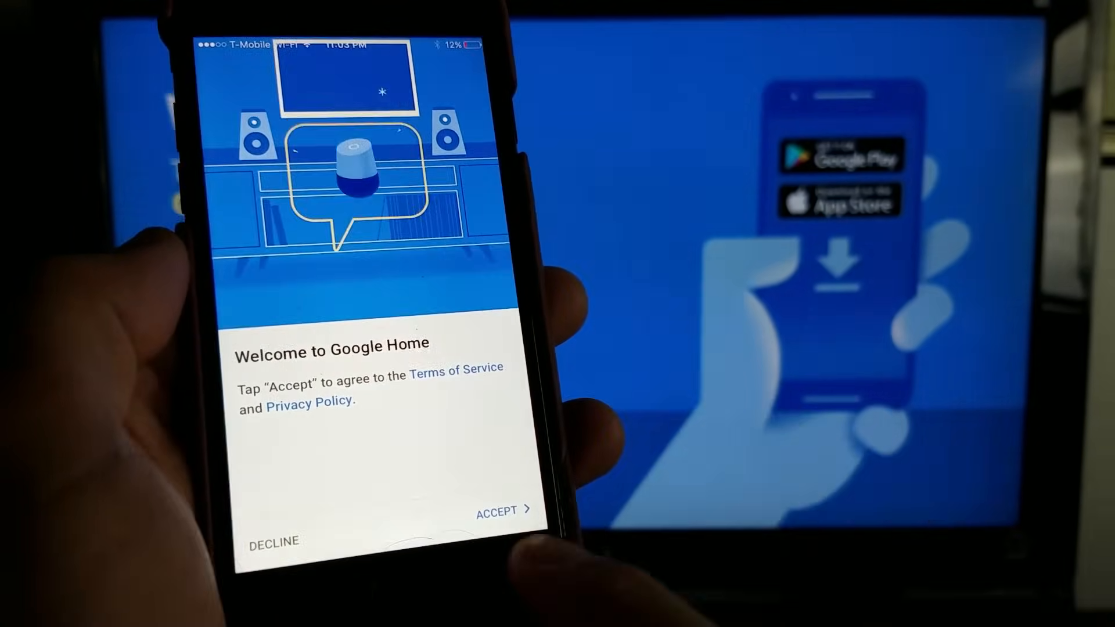
- Accept the terms of service and continue setup with the Chromecast that was found
click(496, 511)
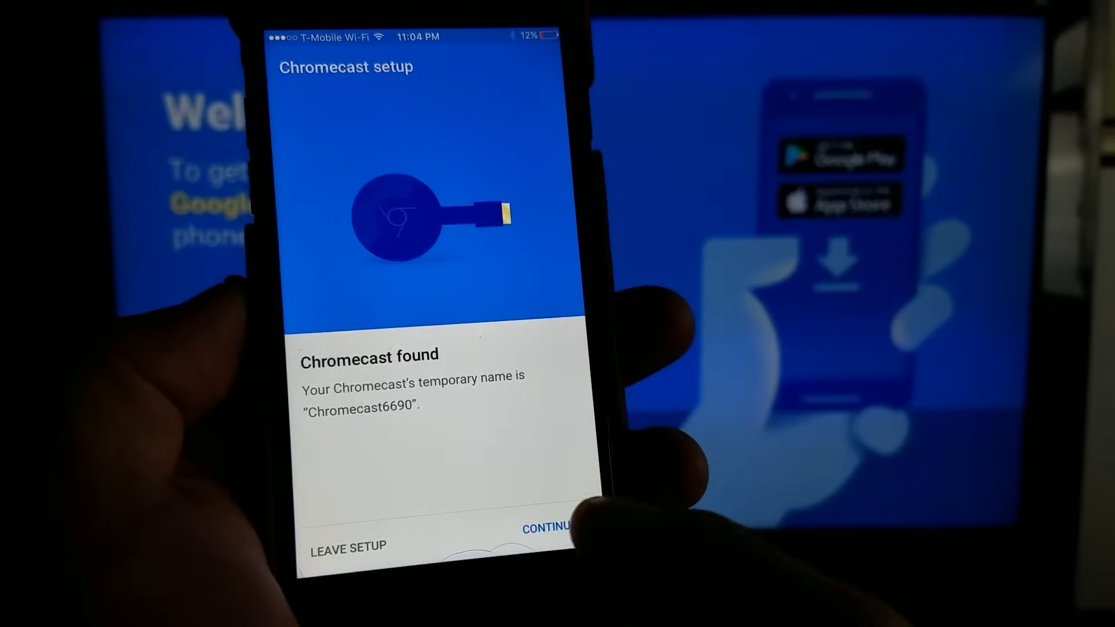
click(543, 528)
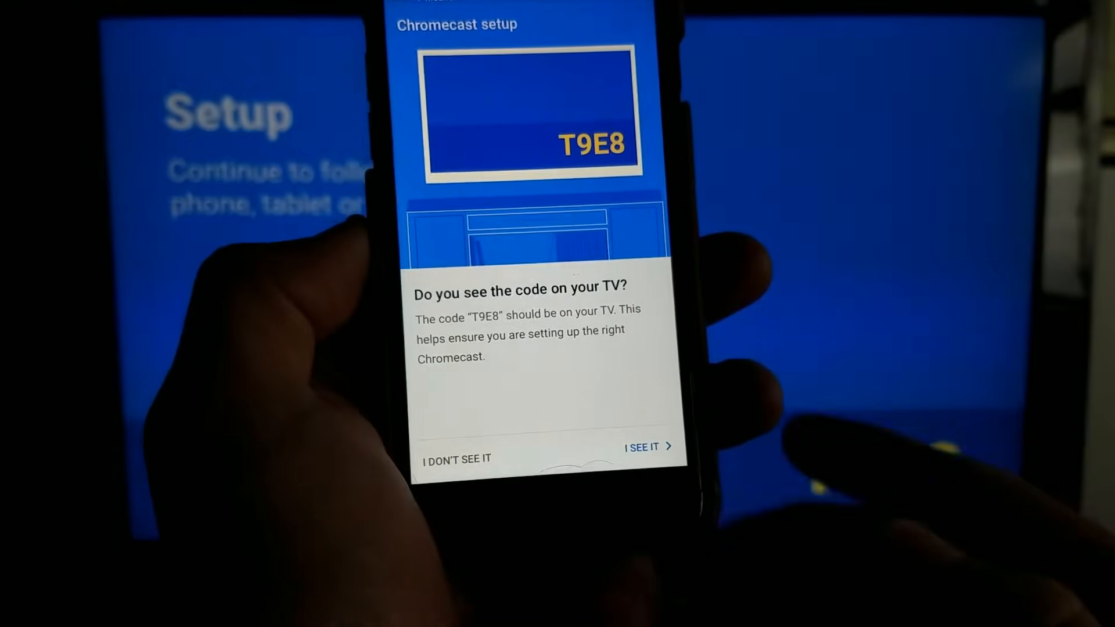
- Confirm the TV code T9E8, keep the United States region and the name Chromecast6690
click(645, 446)
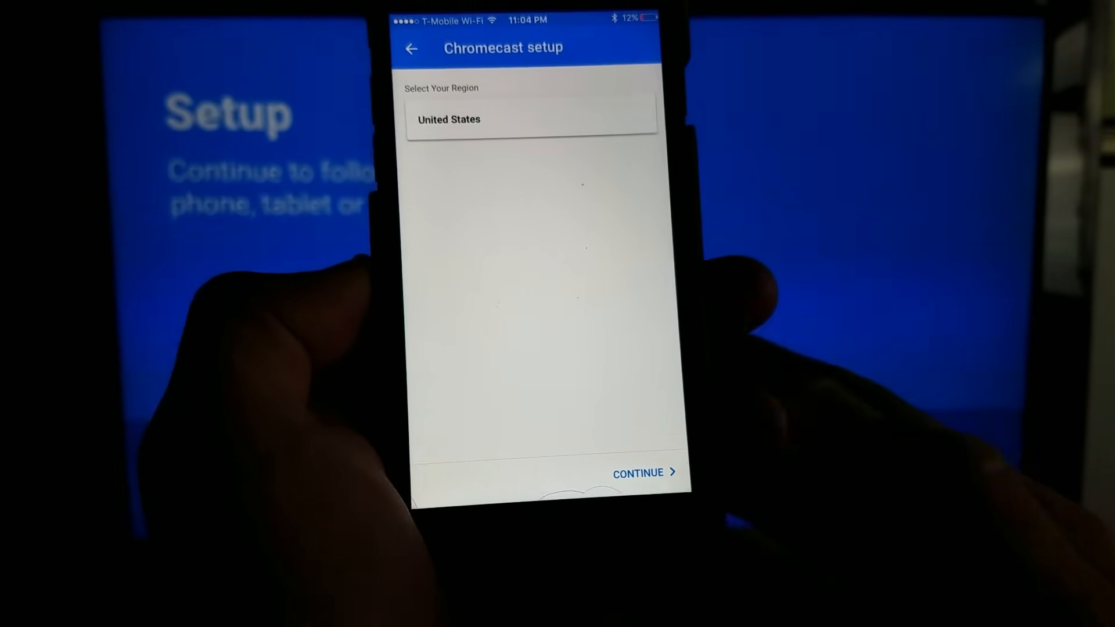
click(638, 473)
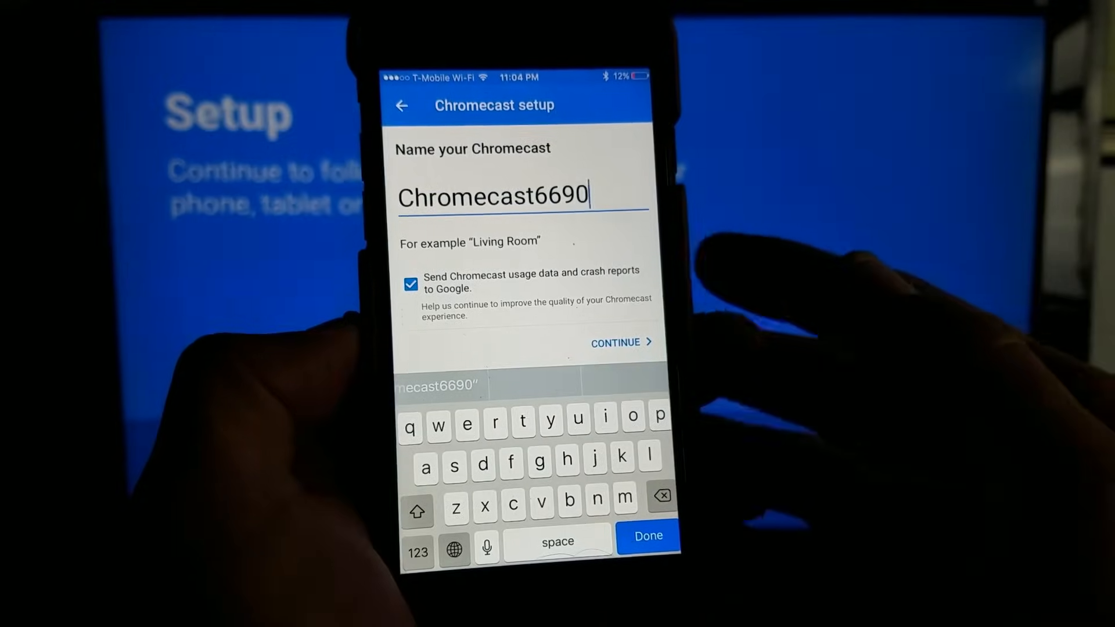
click(619, 342)
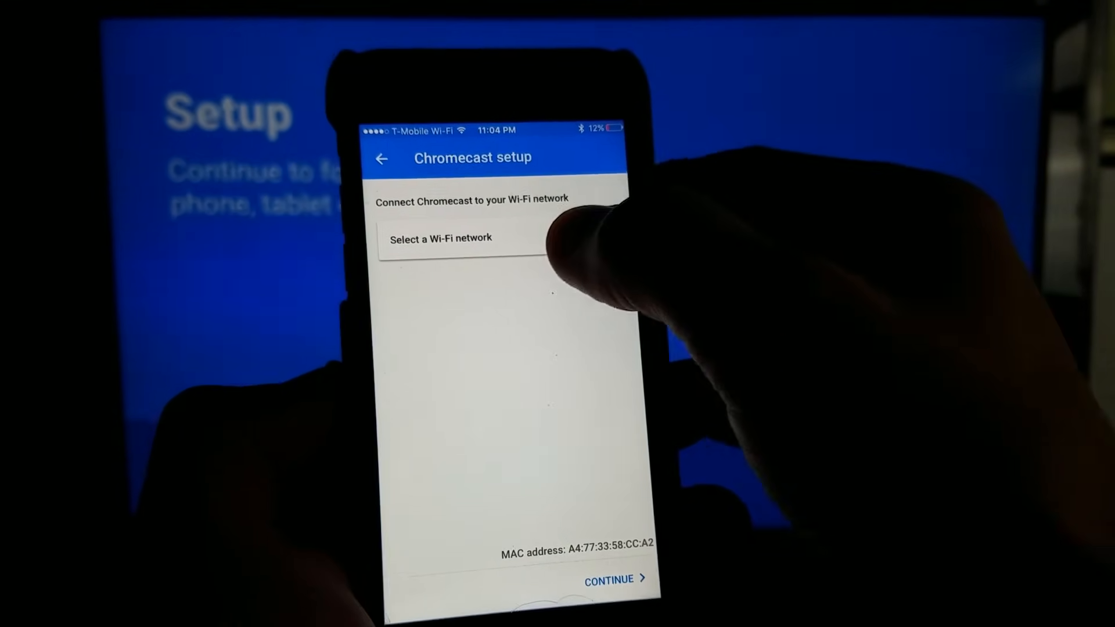
- Choose WIFIEB28C9-5G from the Select Network list as the Chromecast's Wi-Fi
click(440, 238)
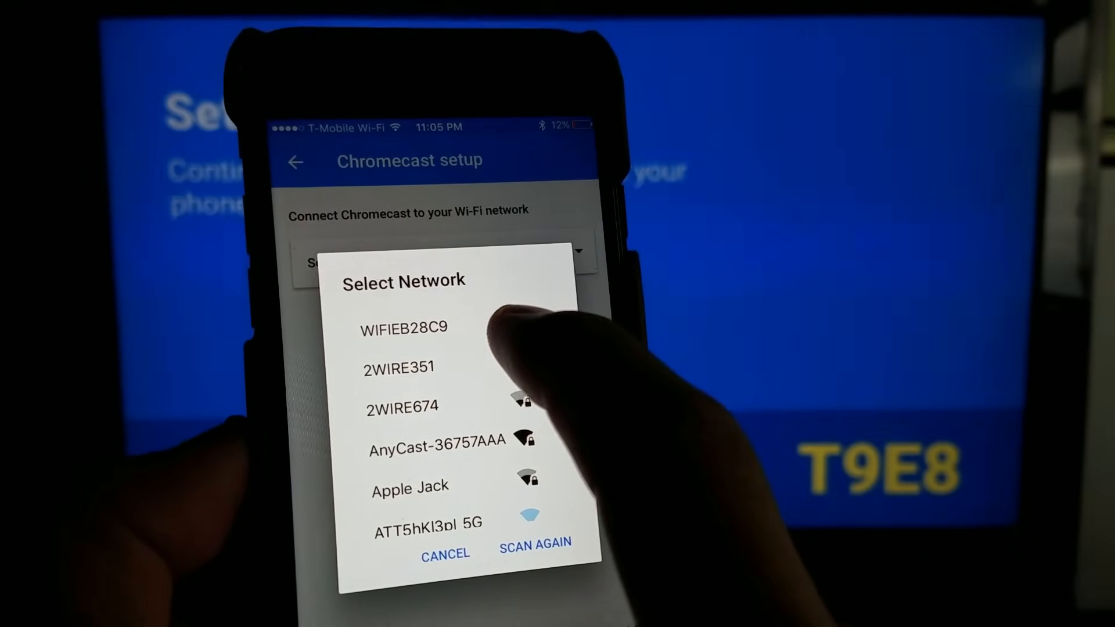
scroll(down, 3)
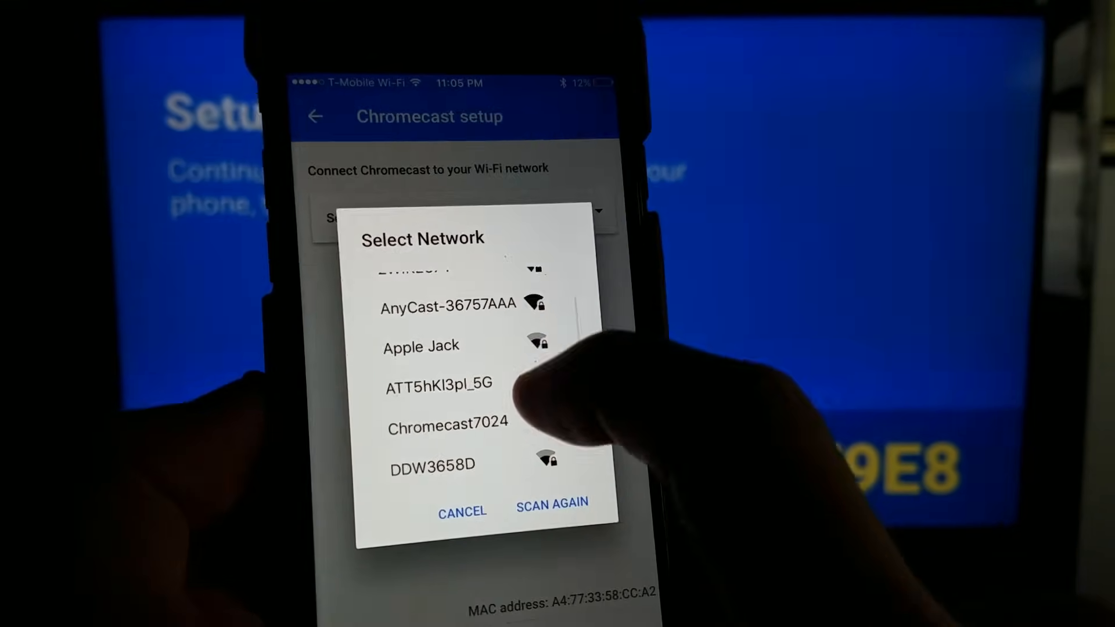
scroll(down, 3)
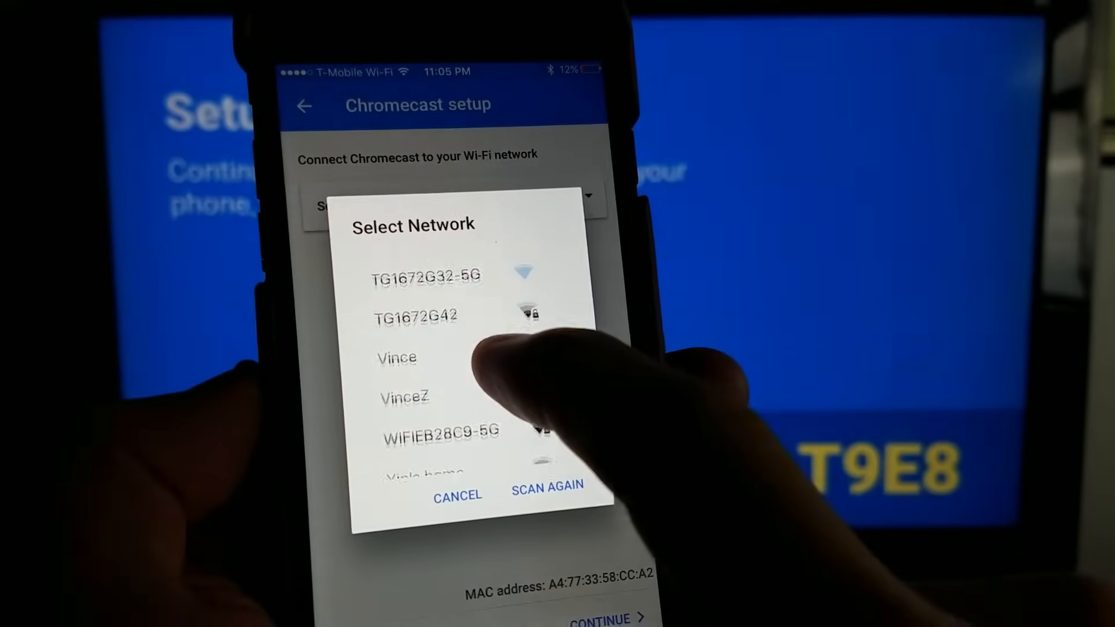
scroll(down, 3)
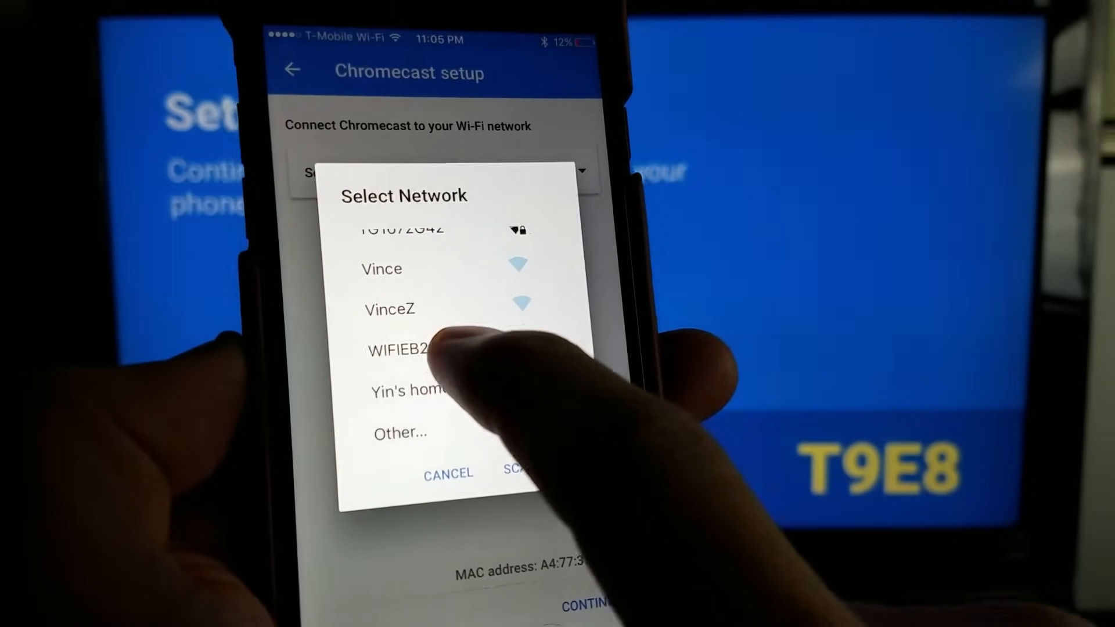
click(407, 350)
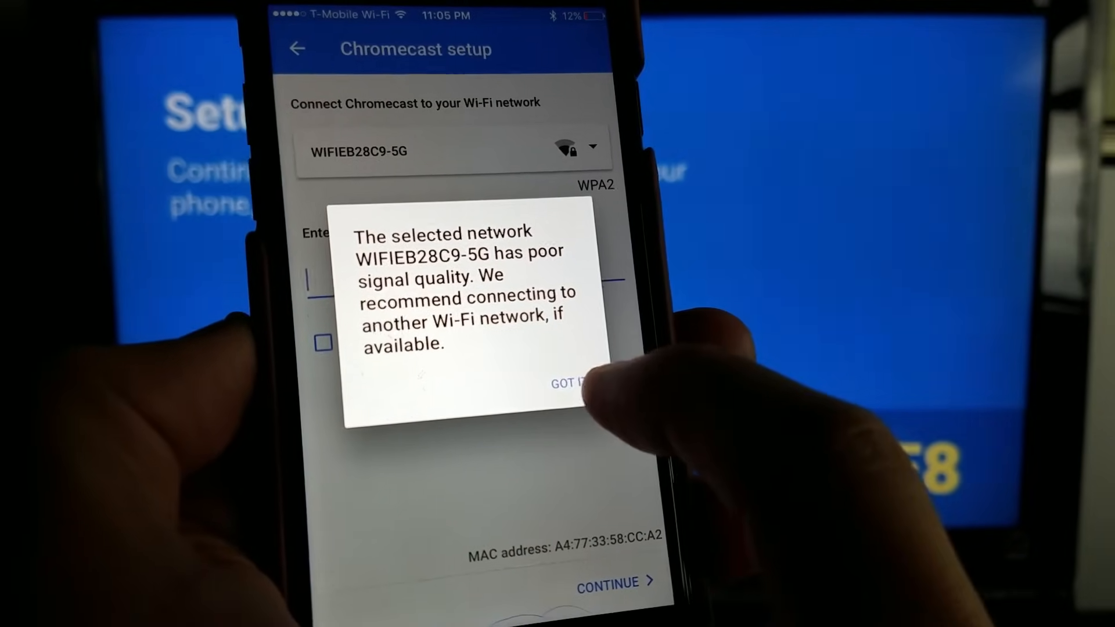
- Dismiss the poor signal warning and enter the Wi-Fi password so the Chromecast connects
click(456, 277)
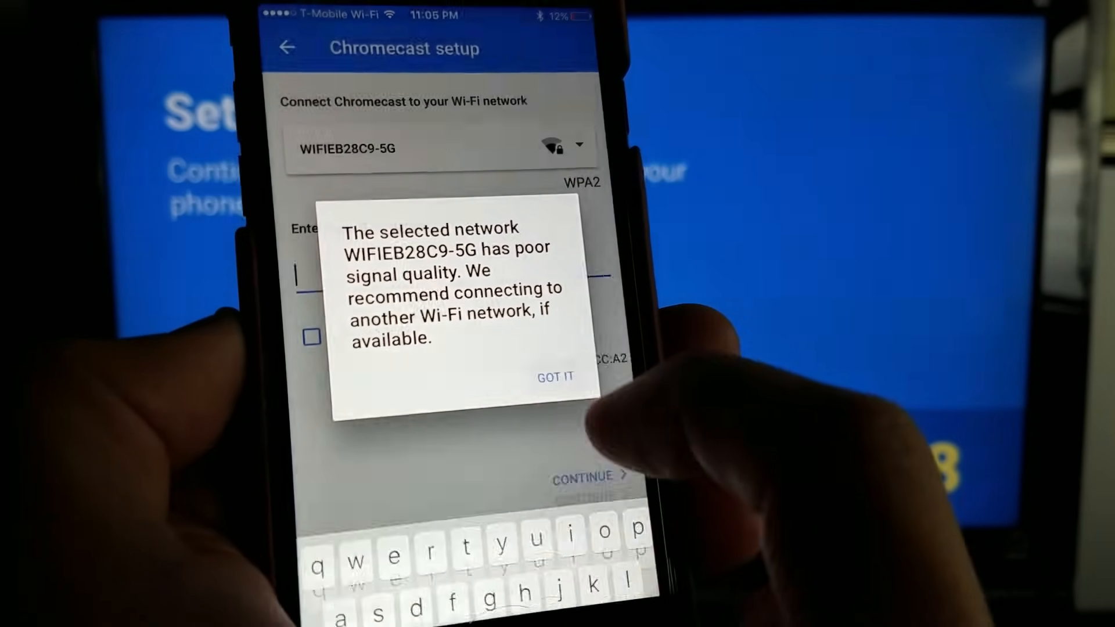
click(555, 376)
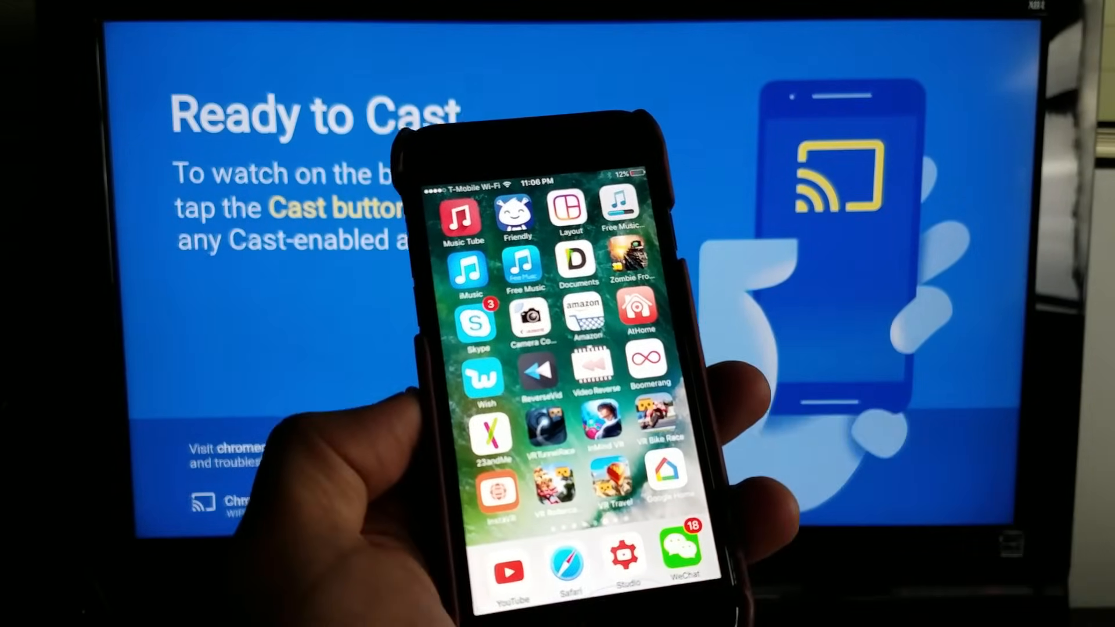
- Play the Burkley Luxury Leather Gift Set video in the YouTube app
click(510, 569)
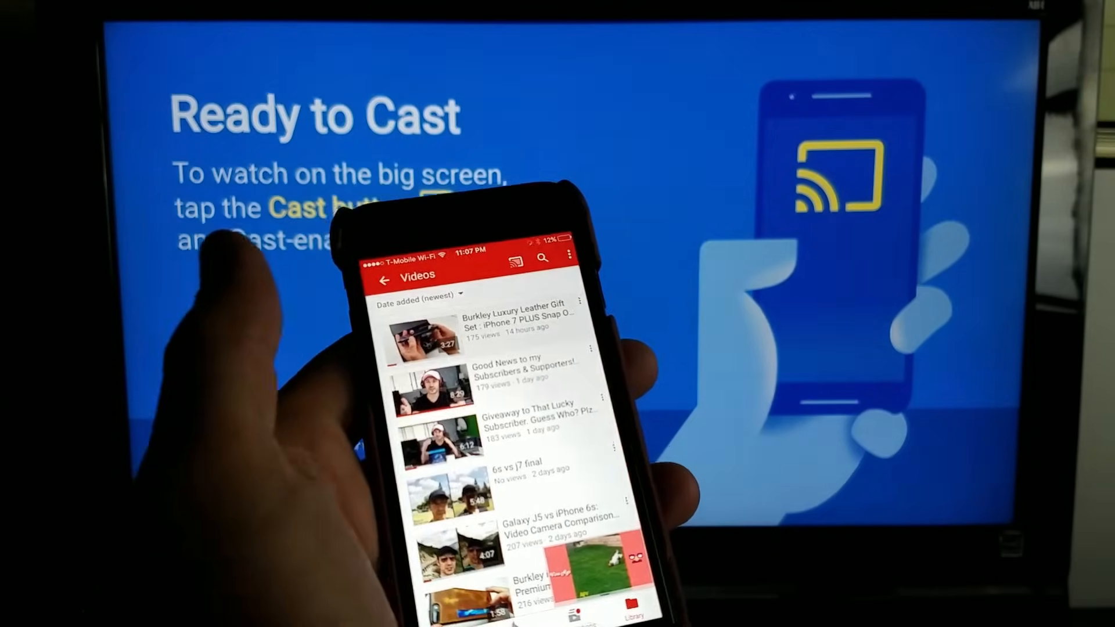
click(426, 335)
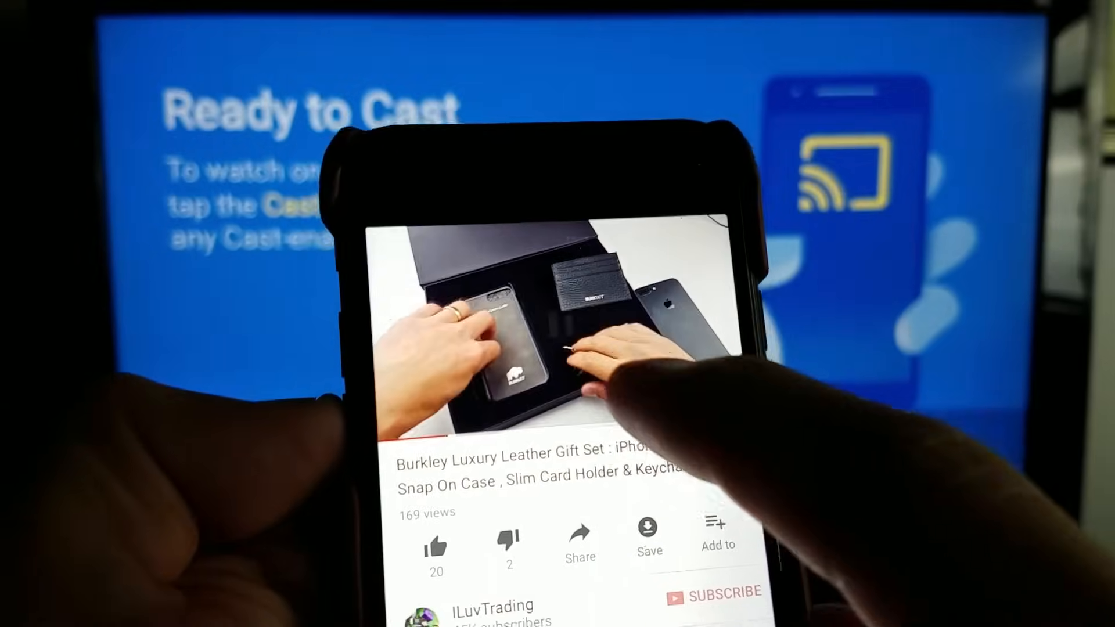